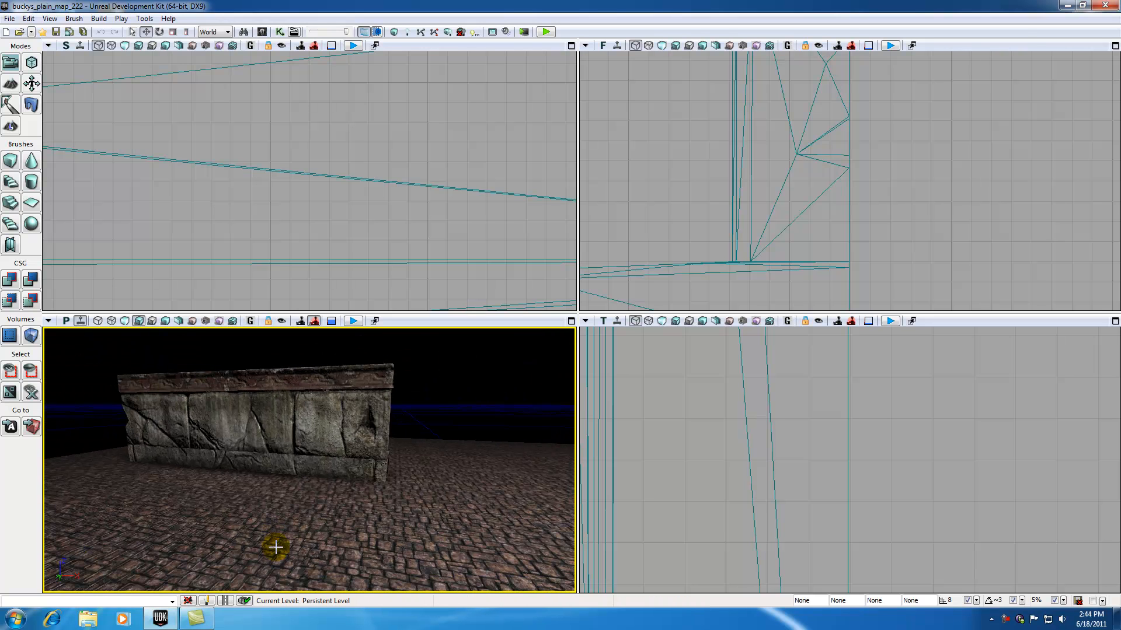
pyautogui.moveTo(285, 559)
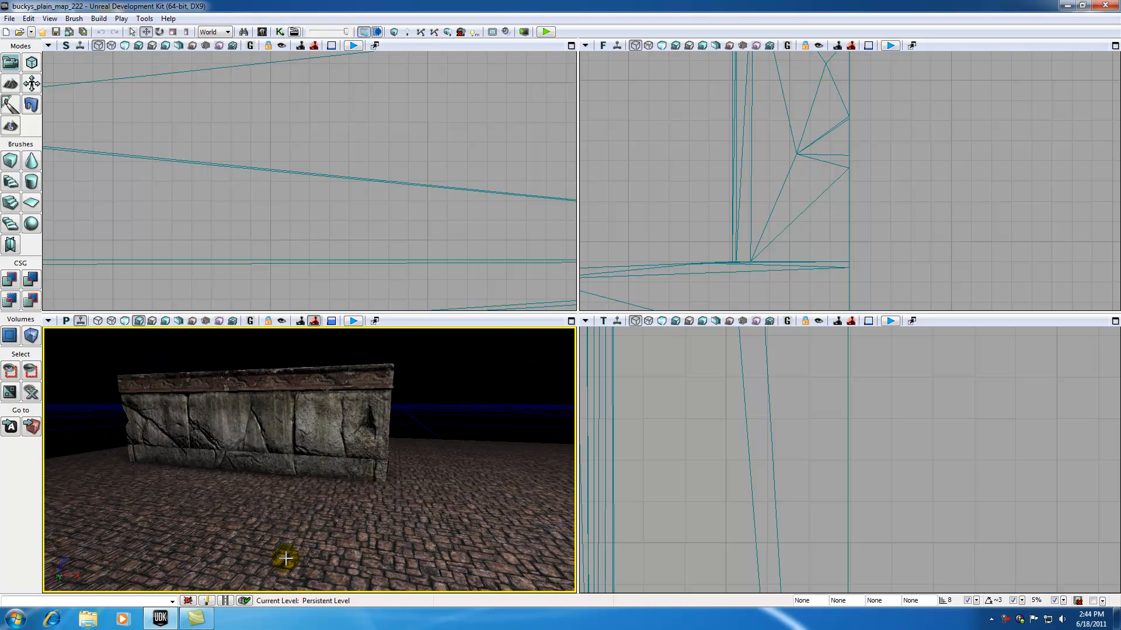
pyautogui.moveTo(345, 108)
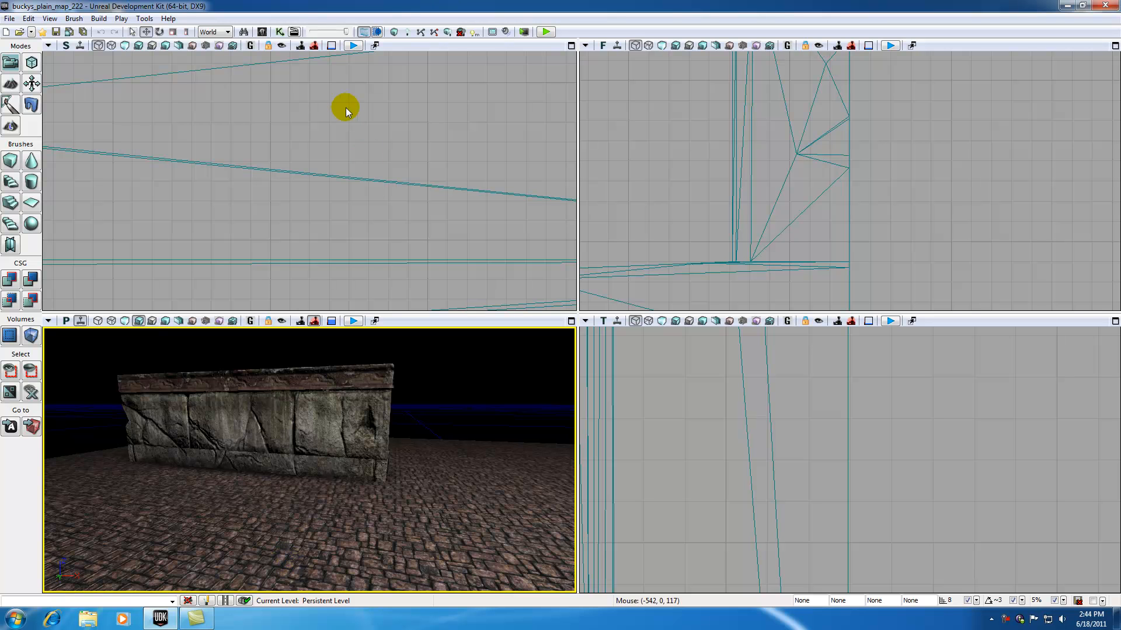
pyautogui.moveTo(261, 31)
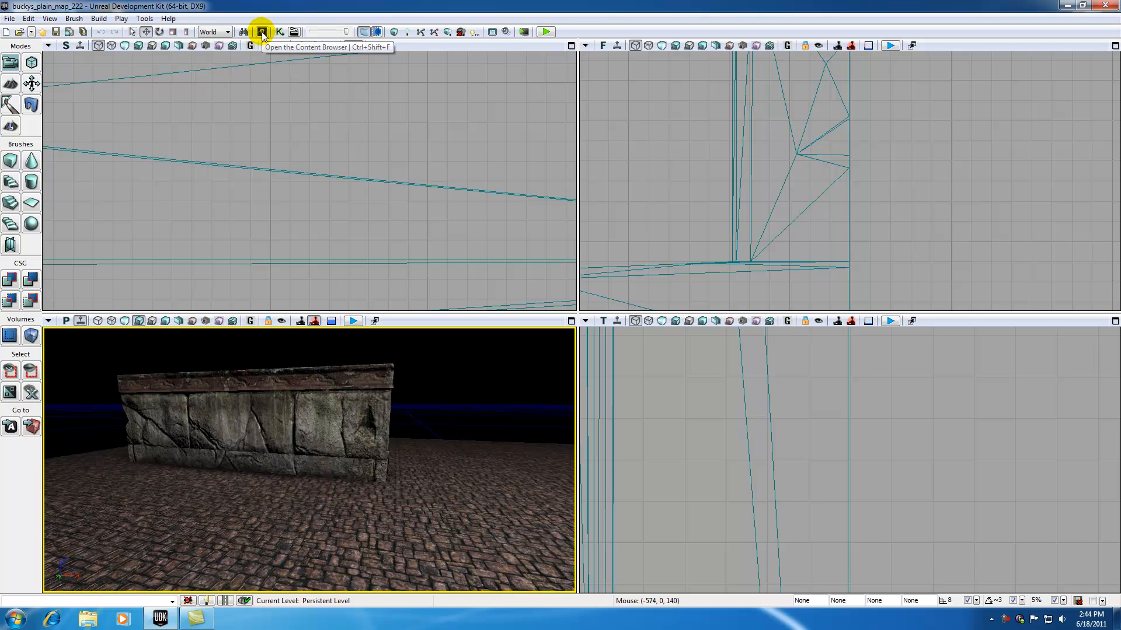
# Find and select the S_NEC_Lights_SM_WallLight01 static mesh by searching 'light' in the Content Browser
pyautogui.click(262, 31)
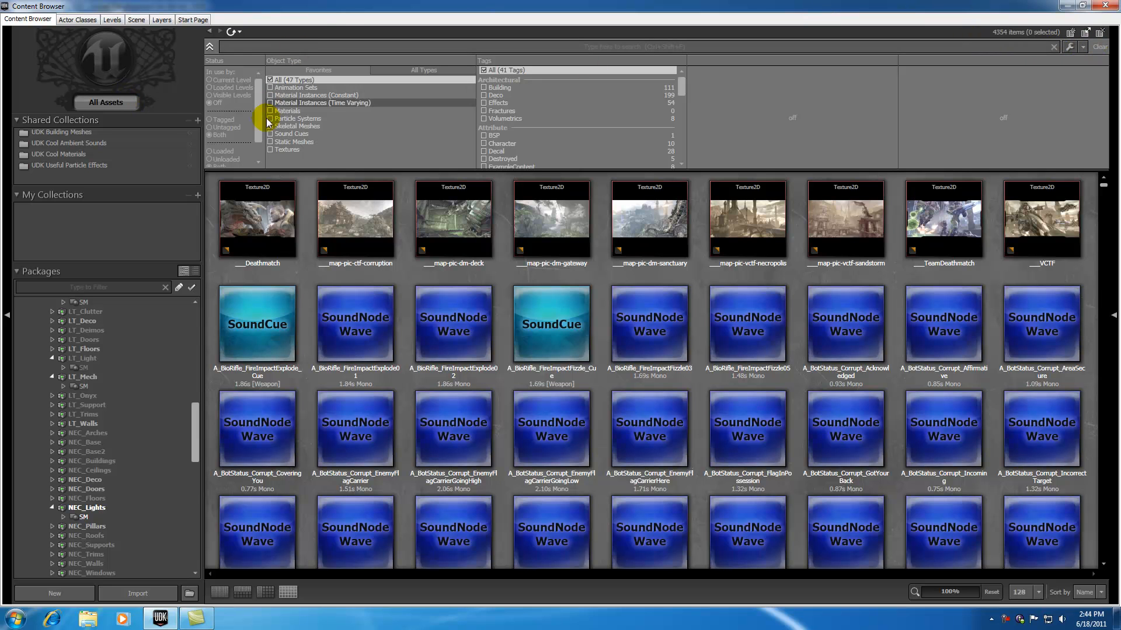
pyautogui.click(270, 141)
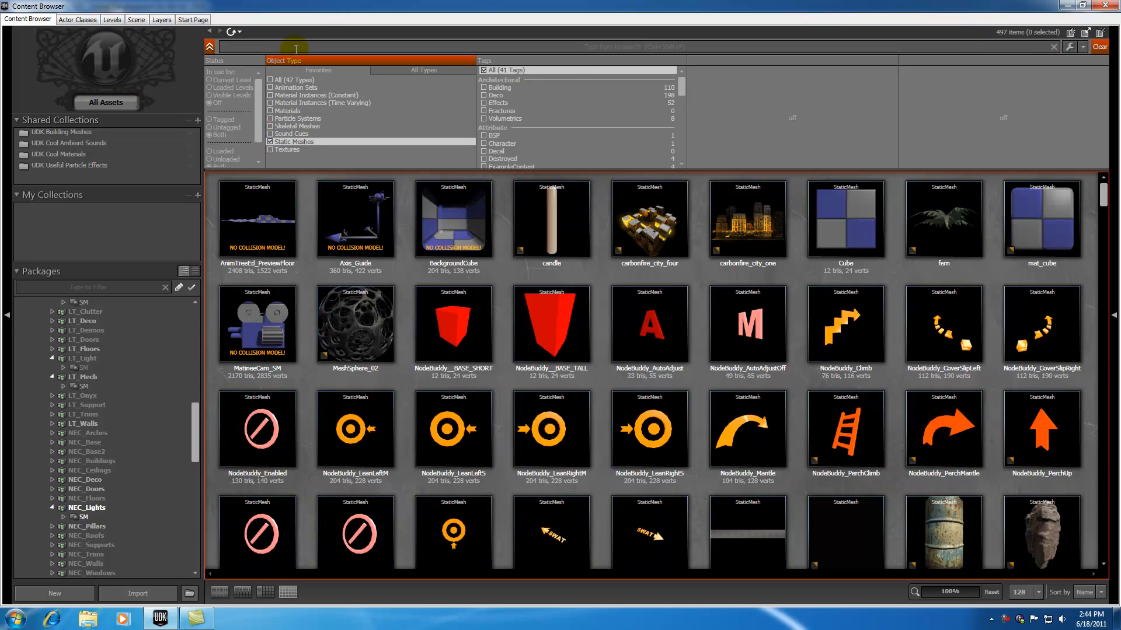
pyautogui.write('light')
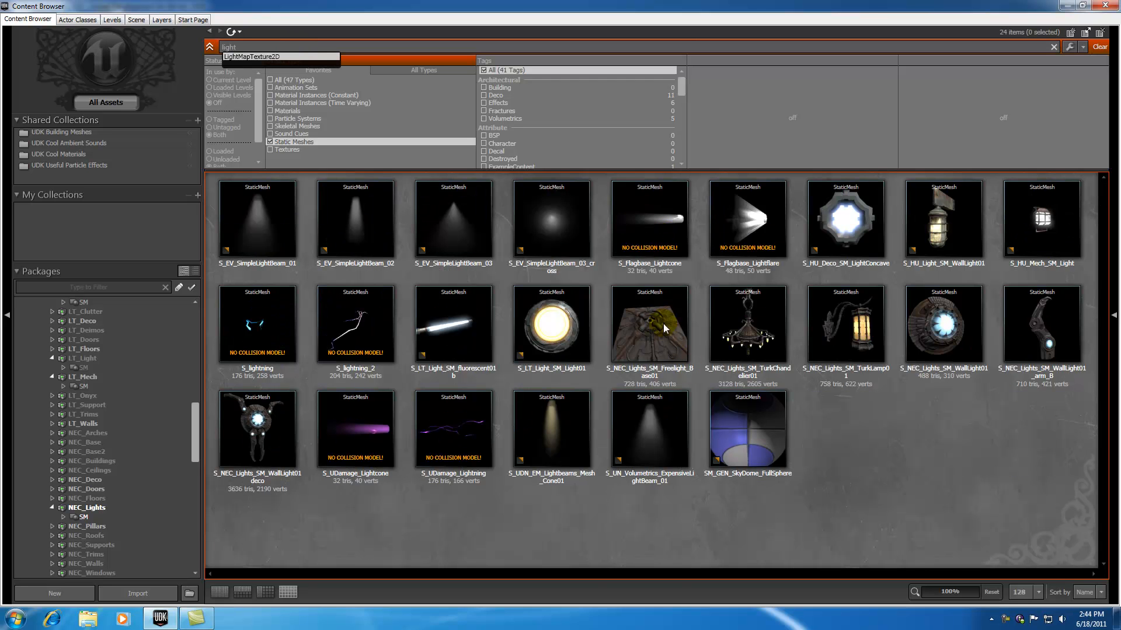
pyautogui.click(550, 325)
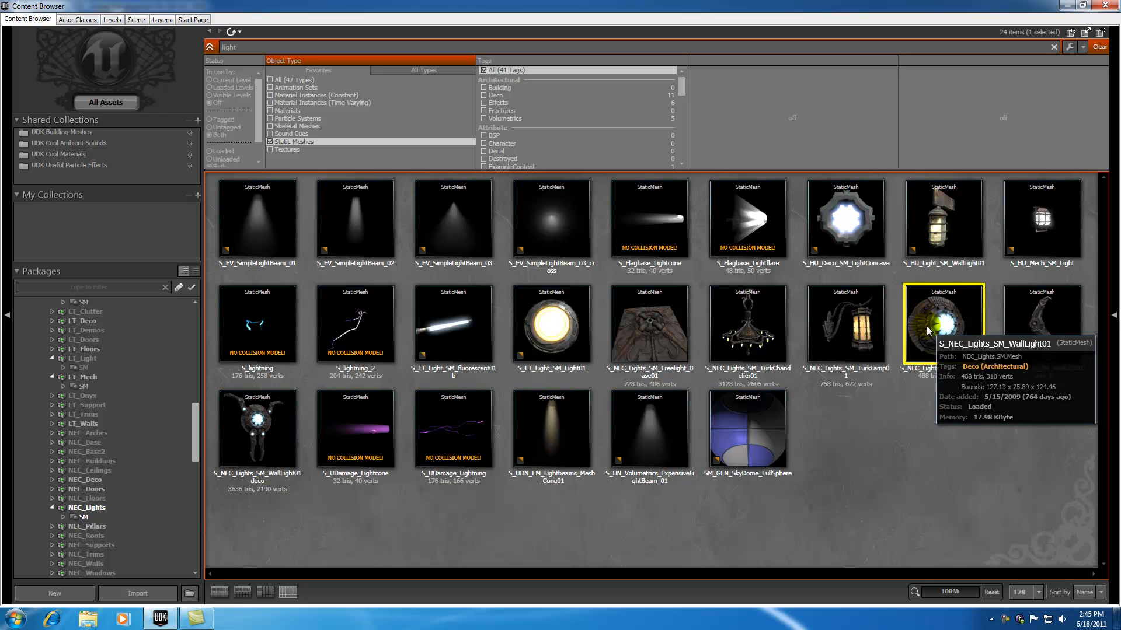
pyautogui.rightClick(943, 325)
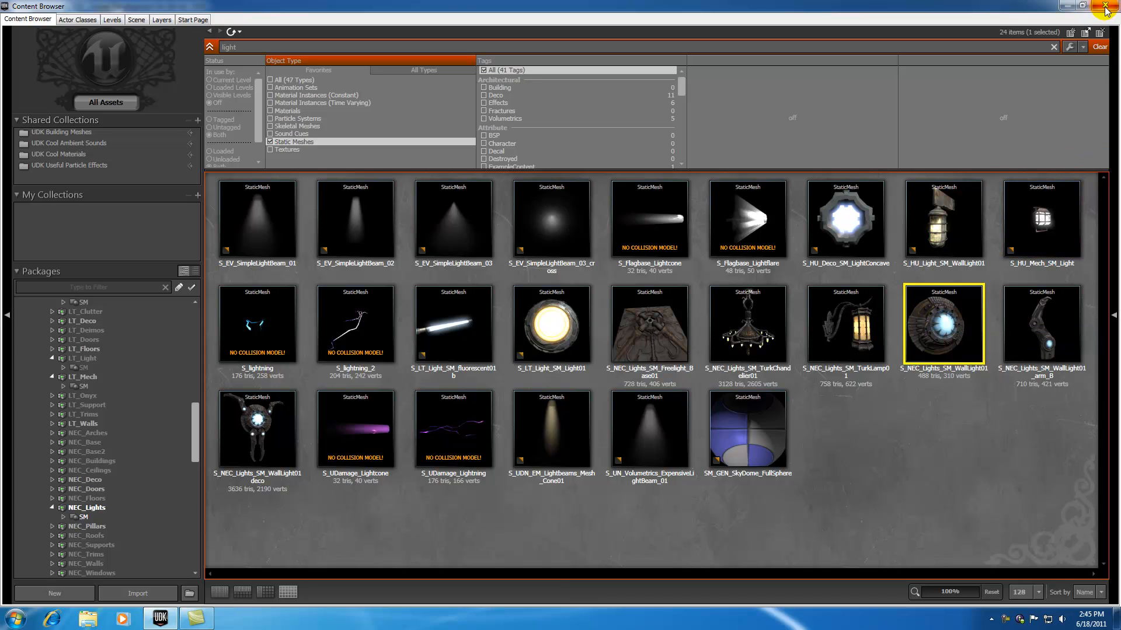
pyautogui.click(1105, 6)
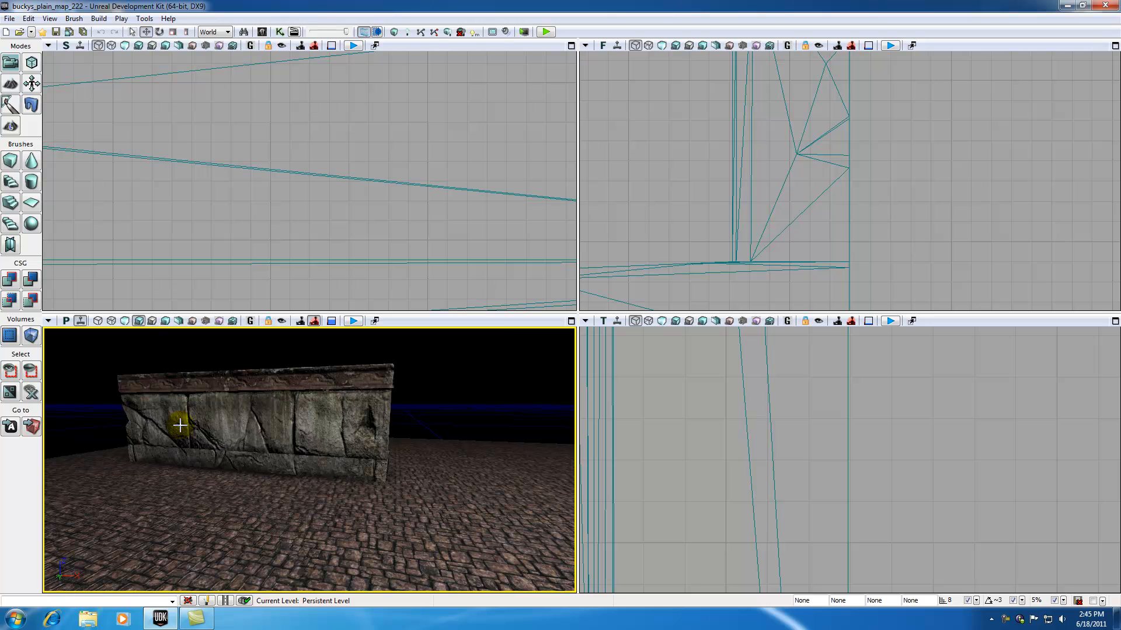
# Add two WallLight01 InterpActors side by side on the stone wall
pyautogui.rightClick(178, 425)
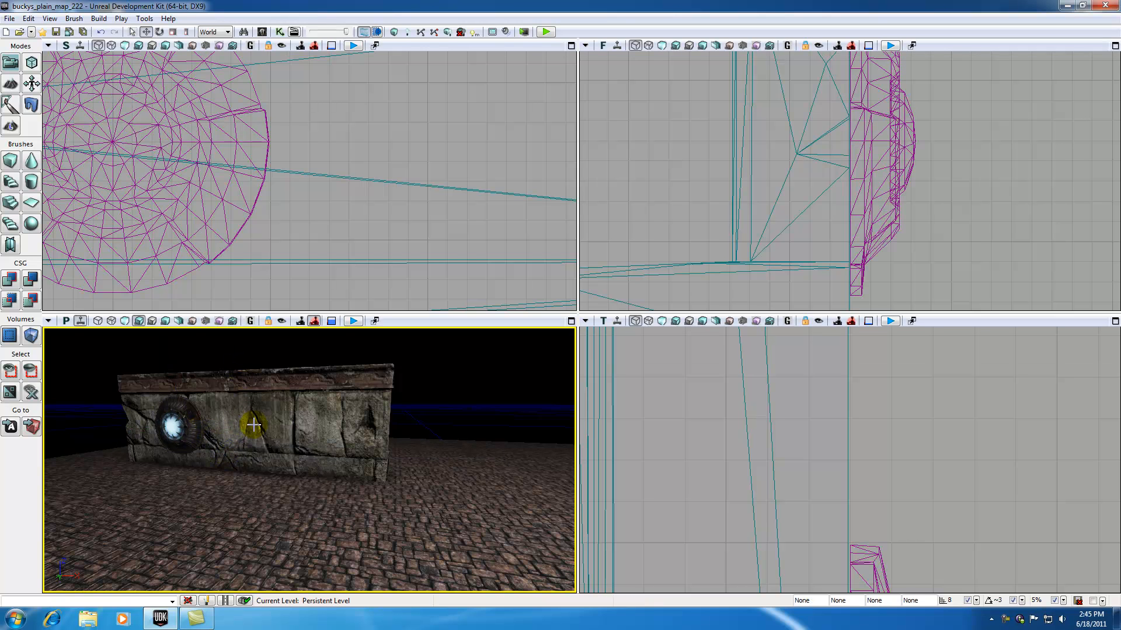
pyautogui.rightClick(254, 426)
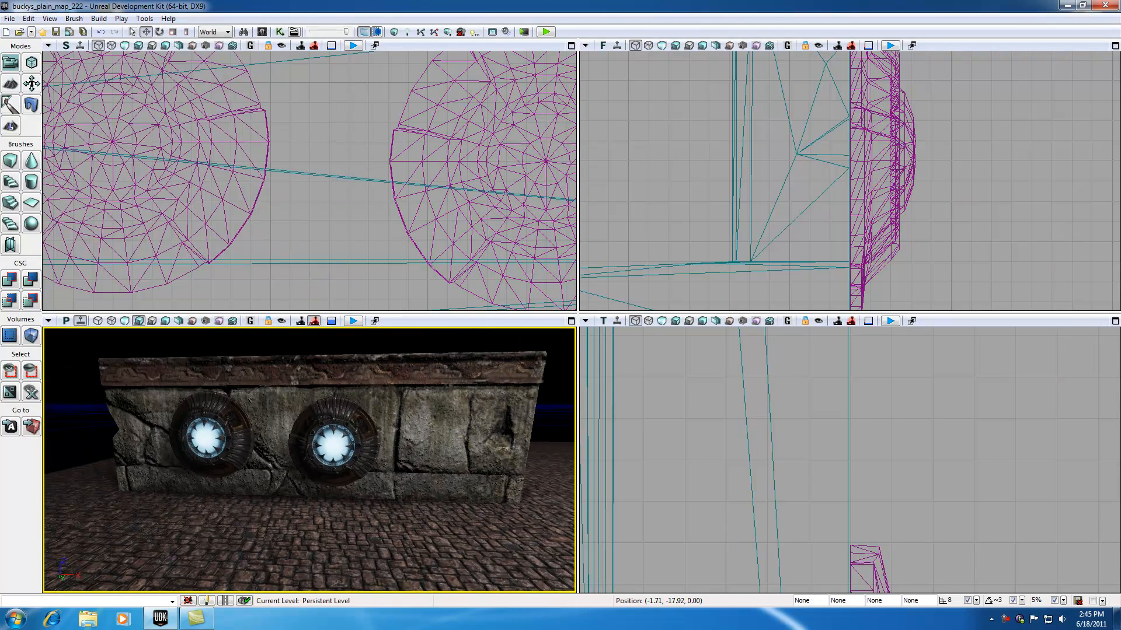
pyautogui.click(214, 440)
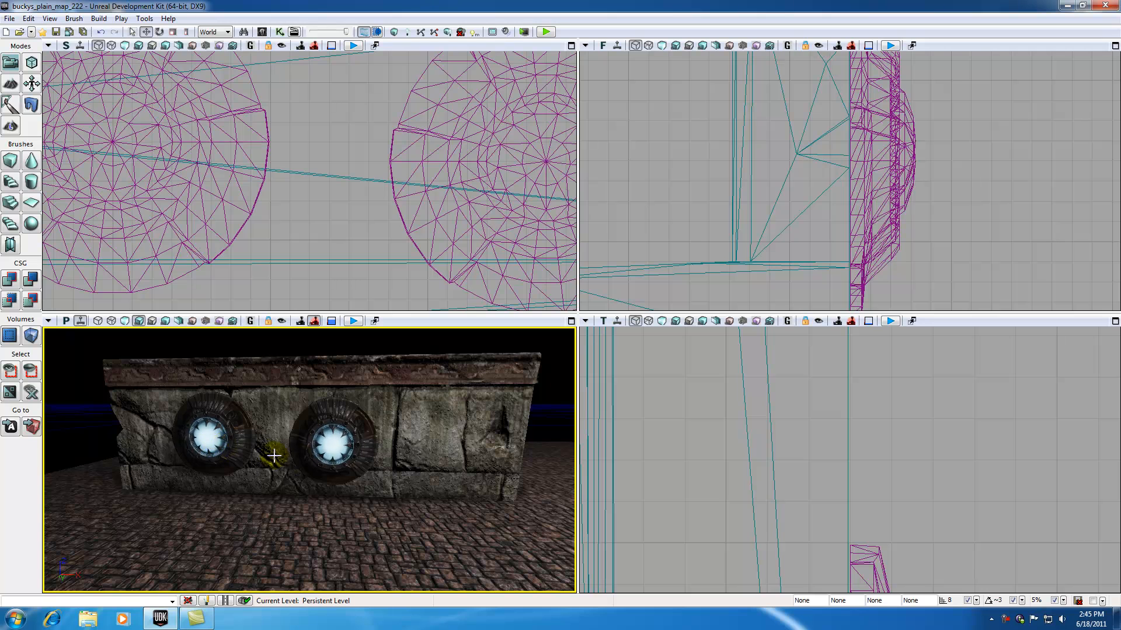
pyautogui.click(334, 439)
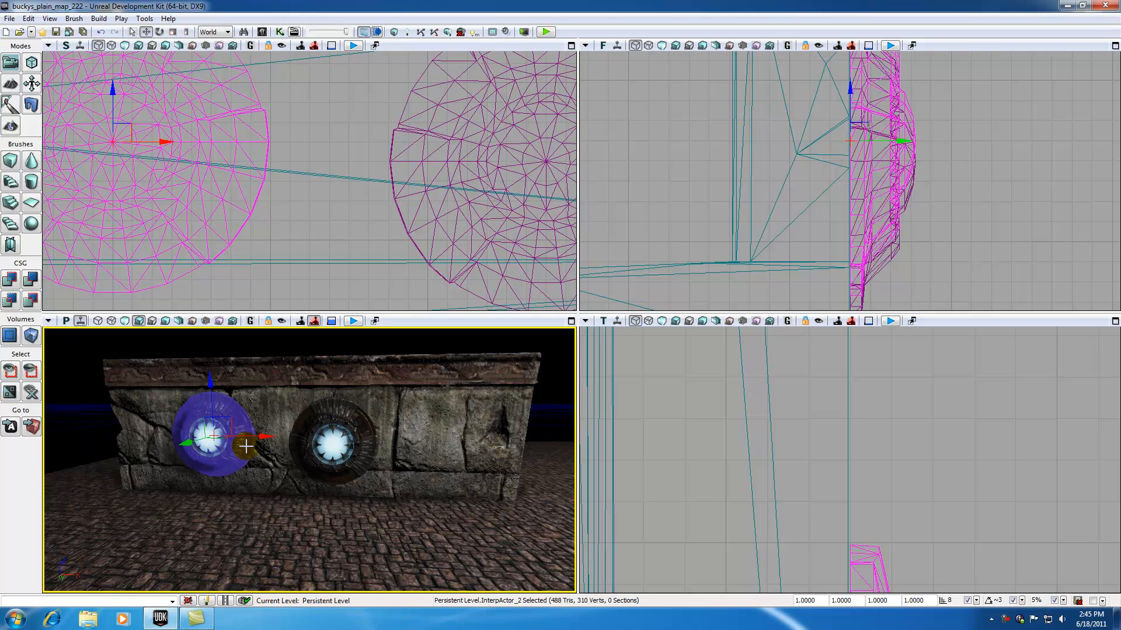
pyautogui.click(332, 443)
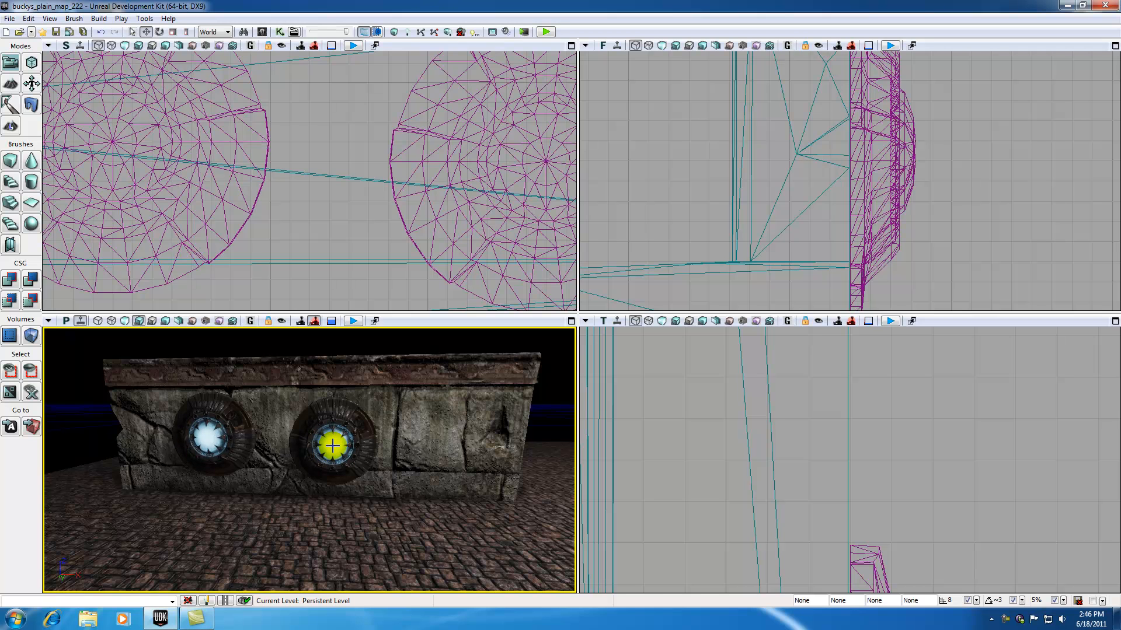
# Copy M_NEC_Lights_SM_WallLight01 as a new material with the _BUSTED suffix
pyautogui.rightClick(332, 449)
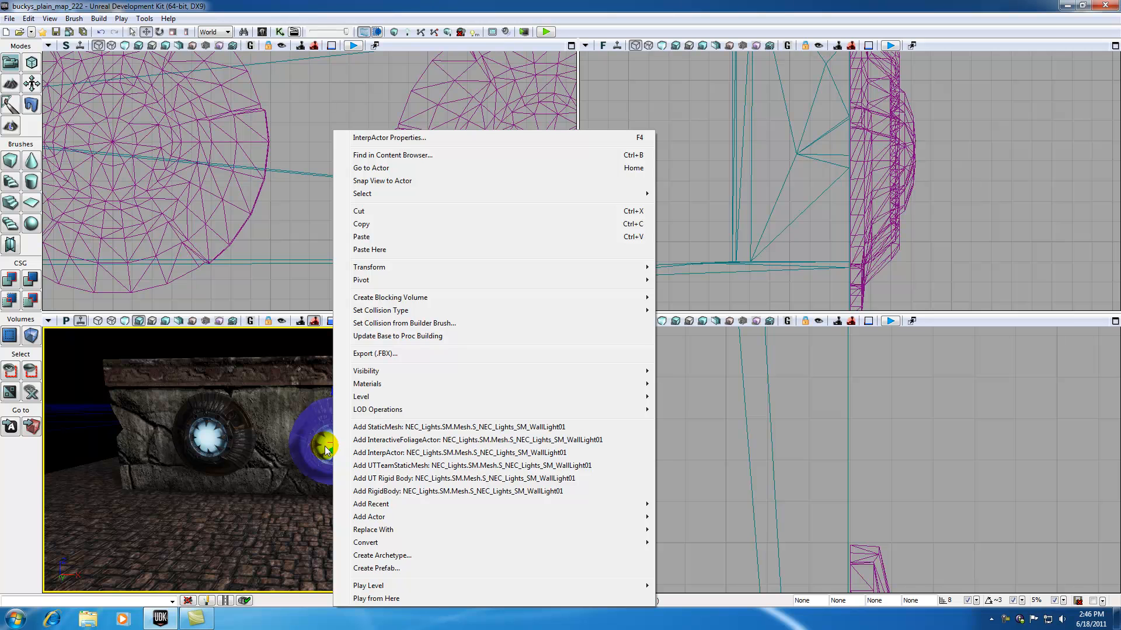
pyautogui.moveTo(366, 384)
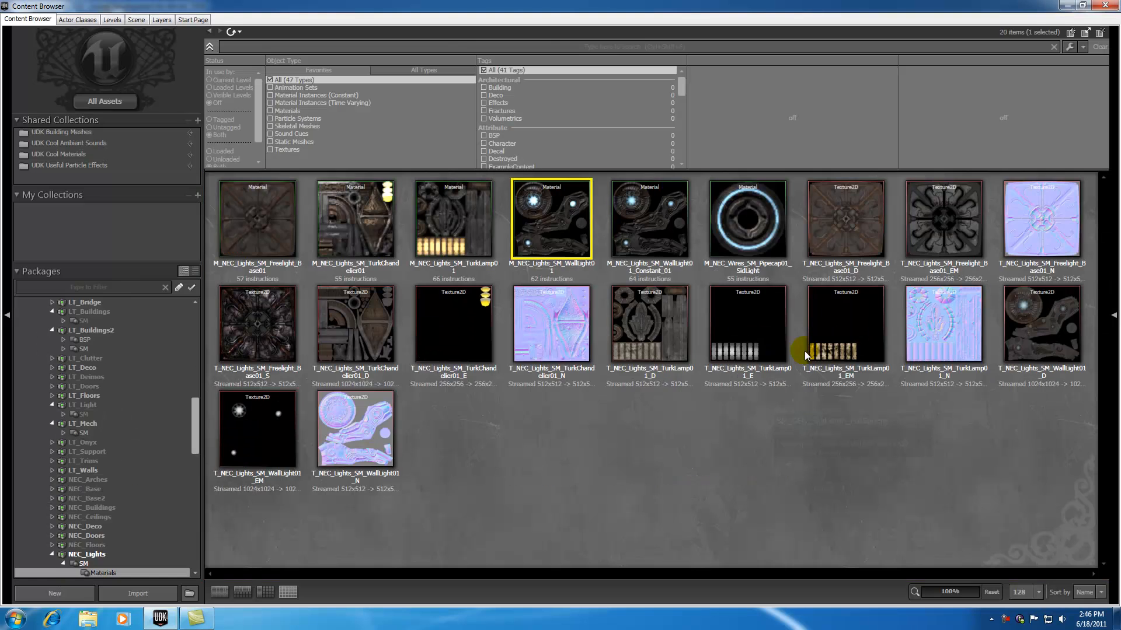
pyautogui.moveTo(543, 218)
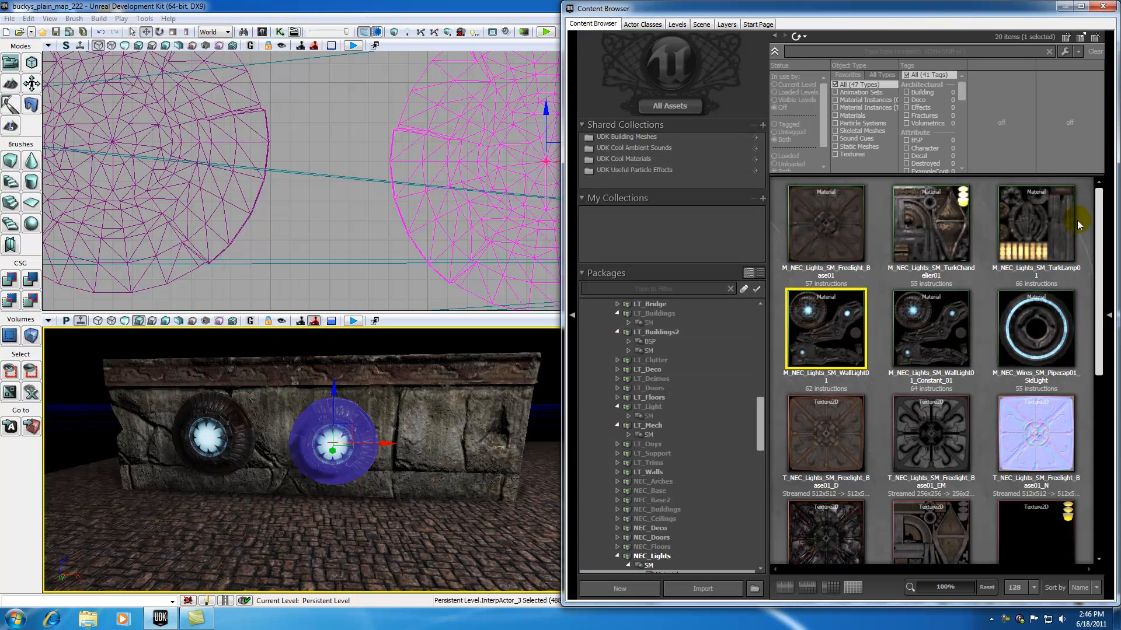
pyautogui.moveTo(882, 292)
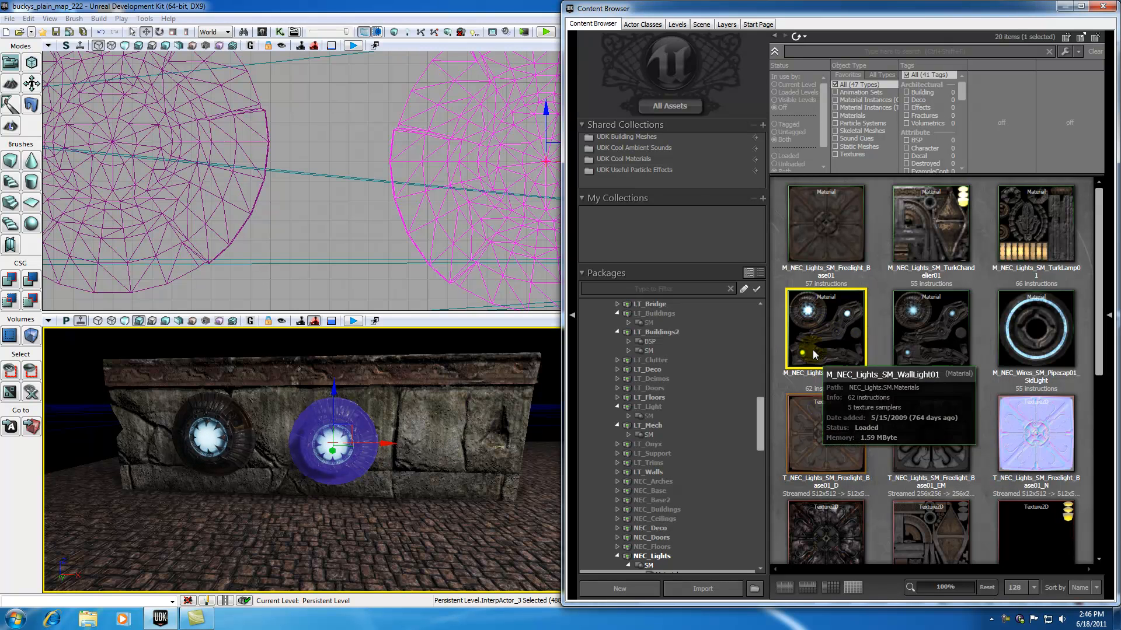
pyautogui.rightClick(825, 328)
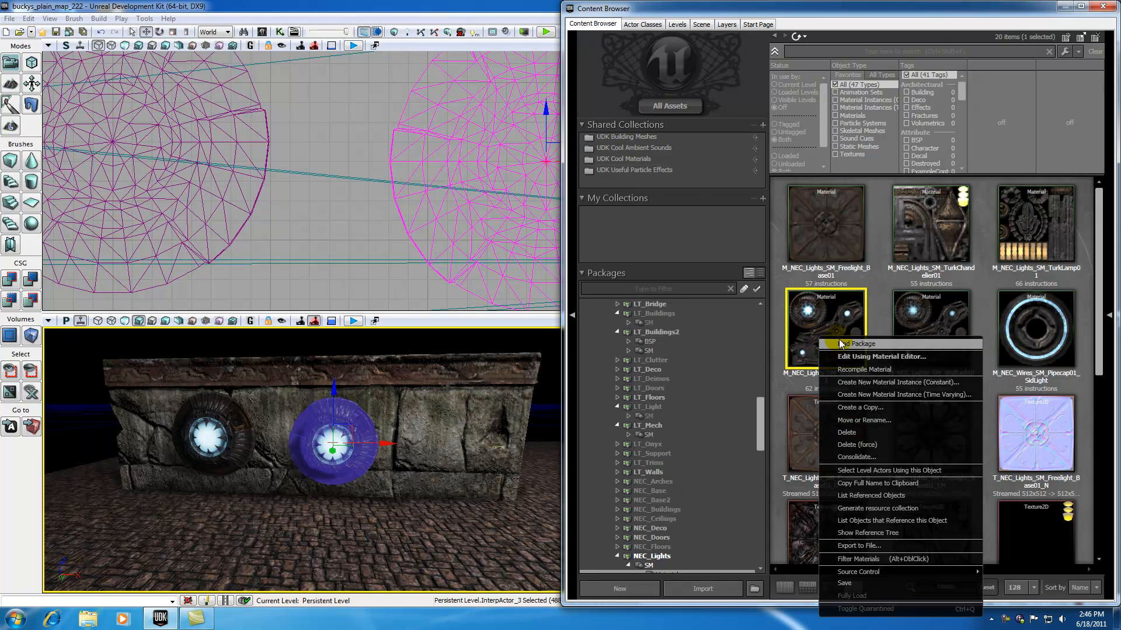
pyautogui.click(859, 407)
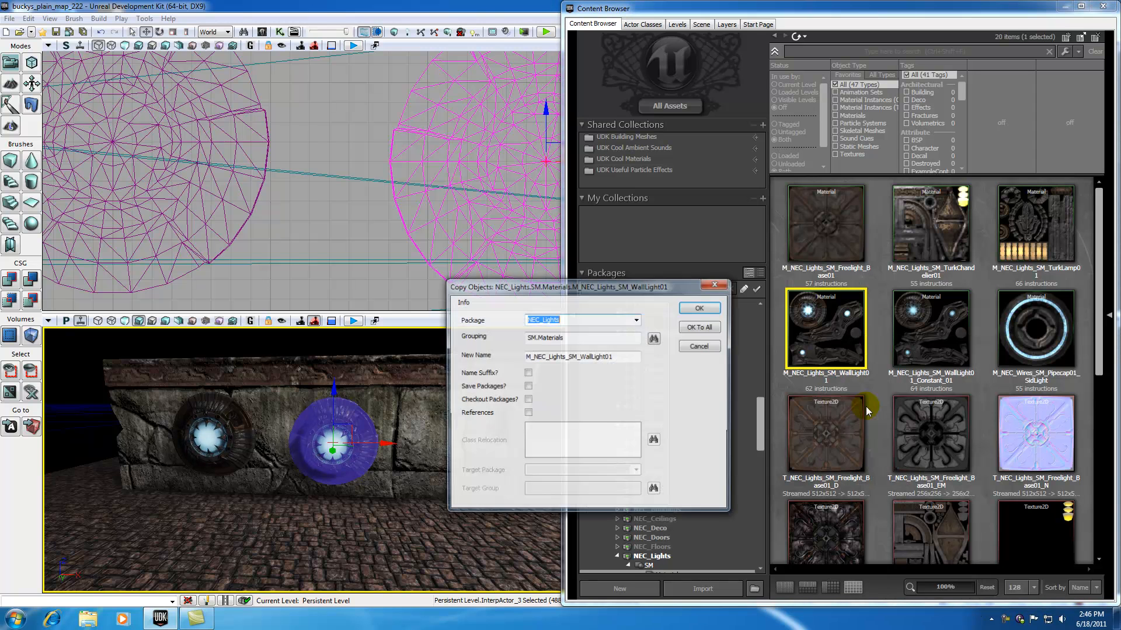
pyautogui.click(579, 357)
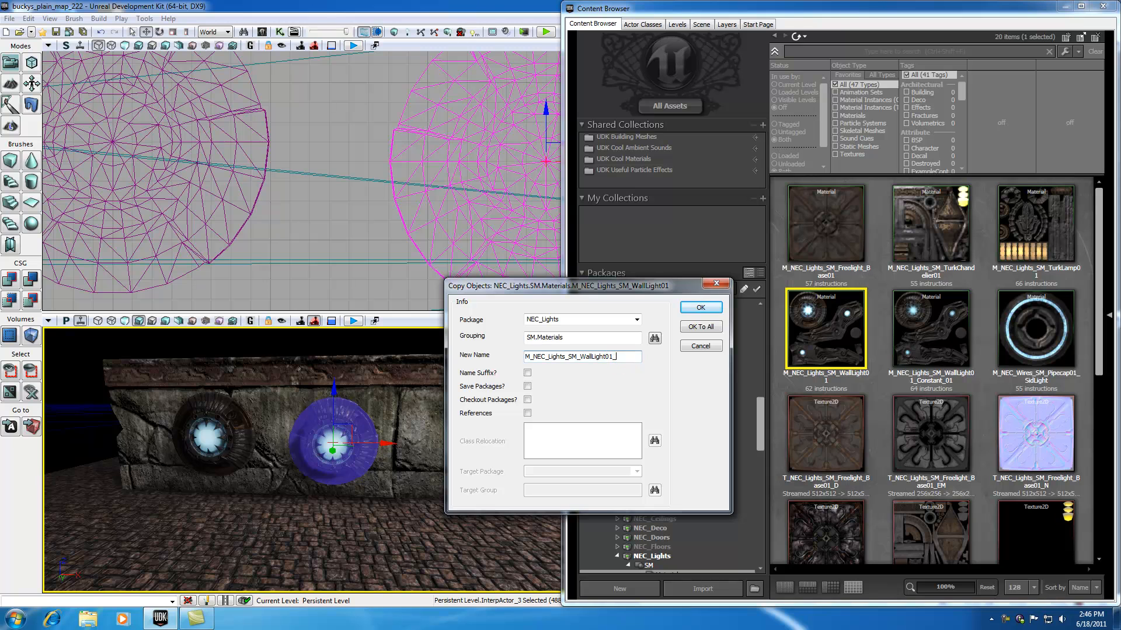
pyautogui.write('_BUSTED')
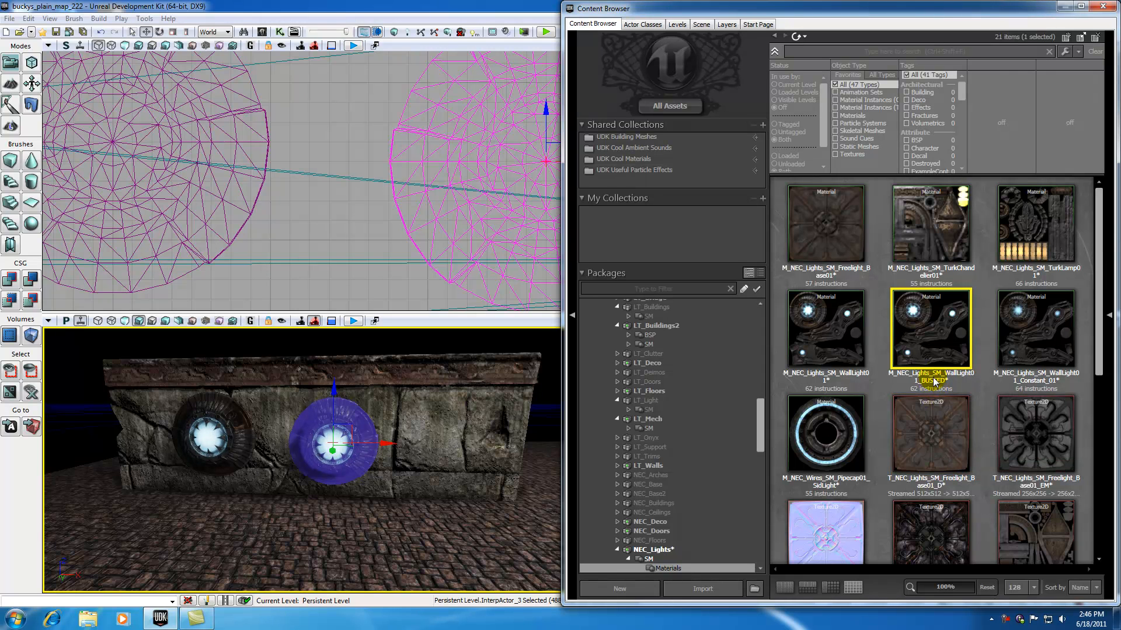
# Open M_NEC_Lights_SM_WallLight01_BUSTED from the NEC_Lights package in the Material Editor
pyautogui.click(650, 549)
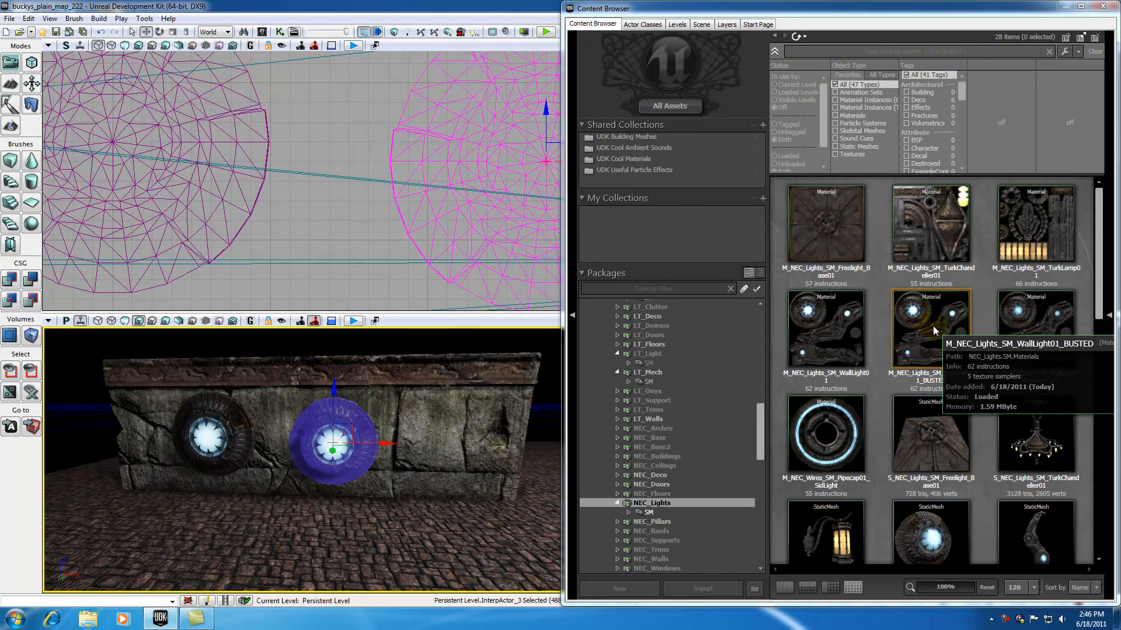
pyautogui.click(931, 329)
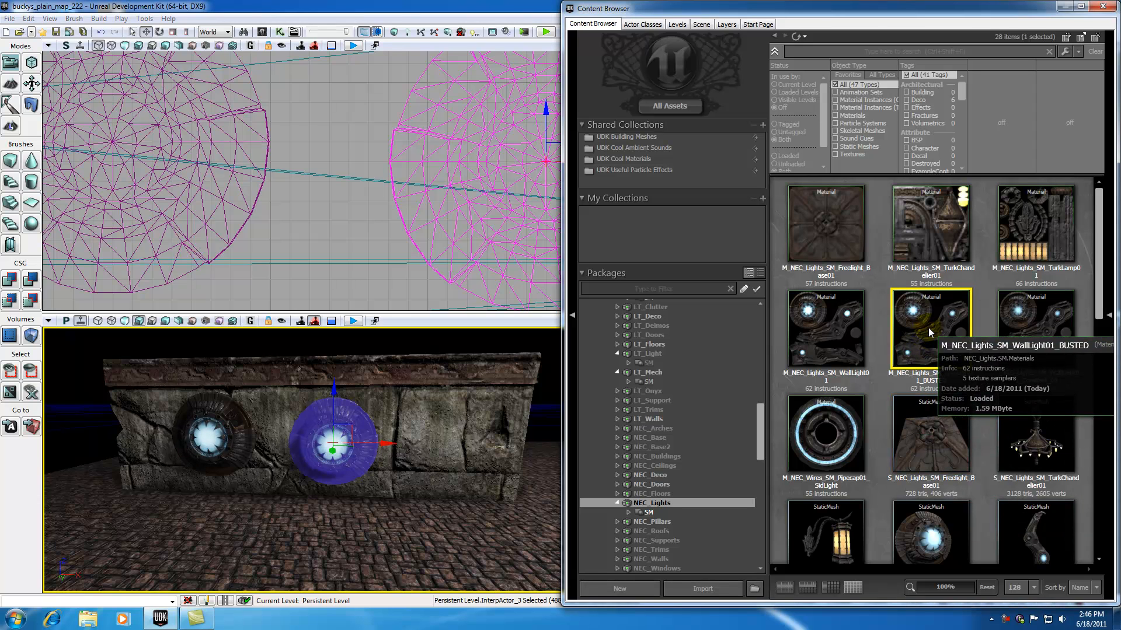
pyautogui.doubleClick(930, 328)
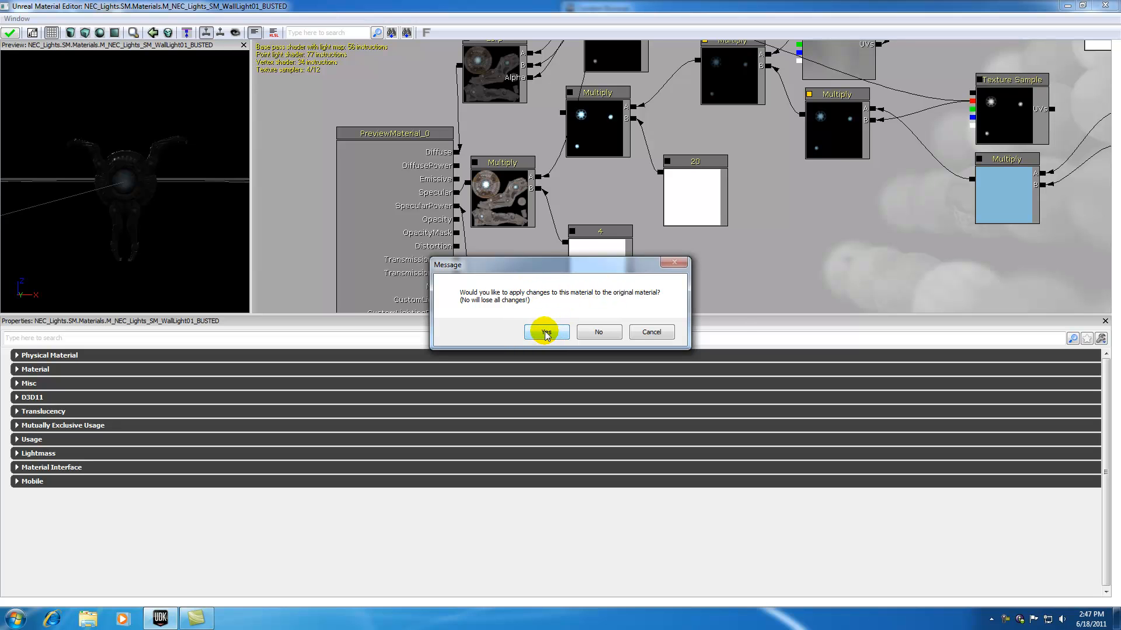
# Apply the BUSTED material edits with the Emissive input disconnected
pyautogui.click(546, 332)
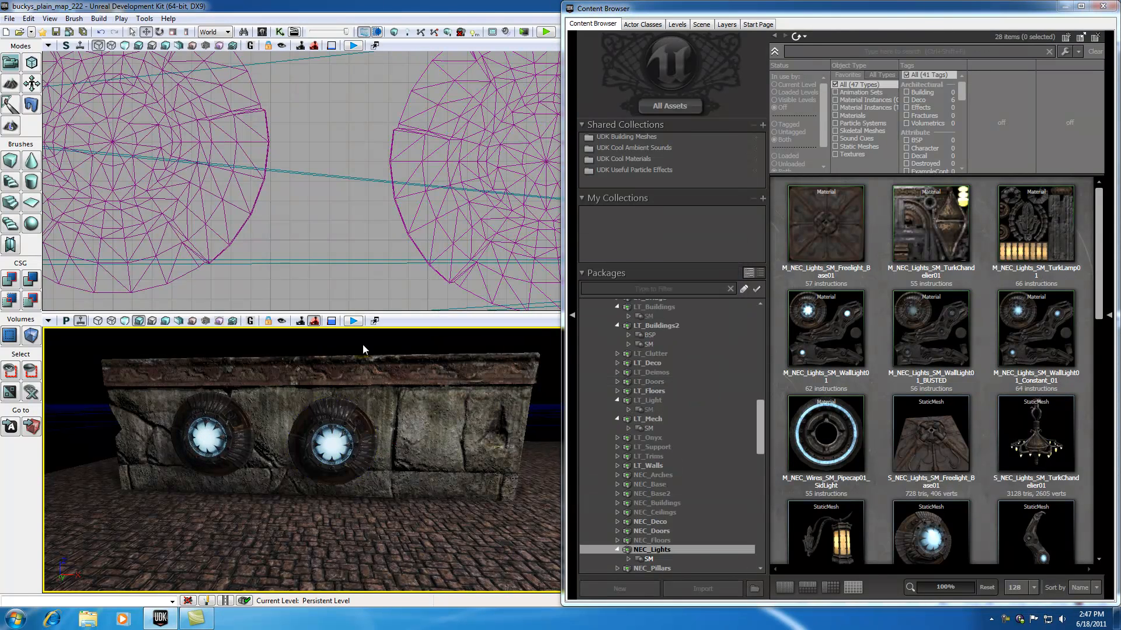
# Assign M_NEC_Lights_SM_WallLight01_BUSTED to the right wall light from the Content Browser
pyautogui.click(825, 328)
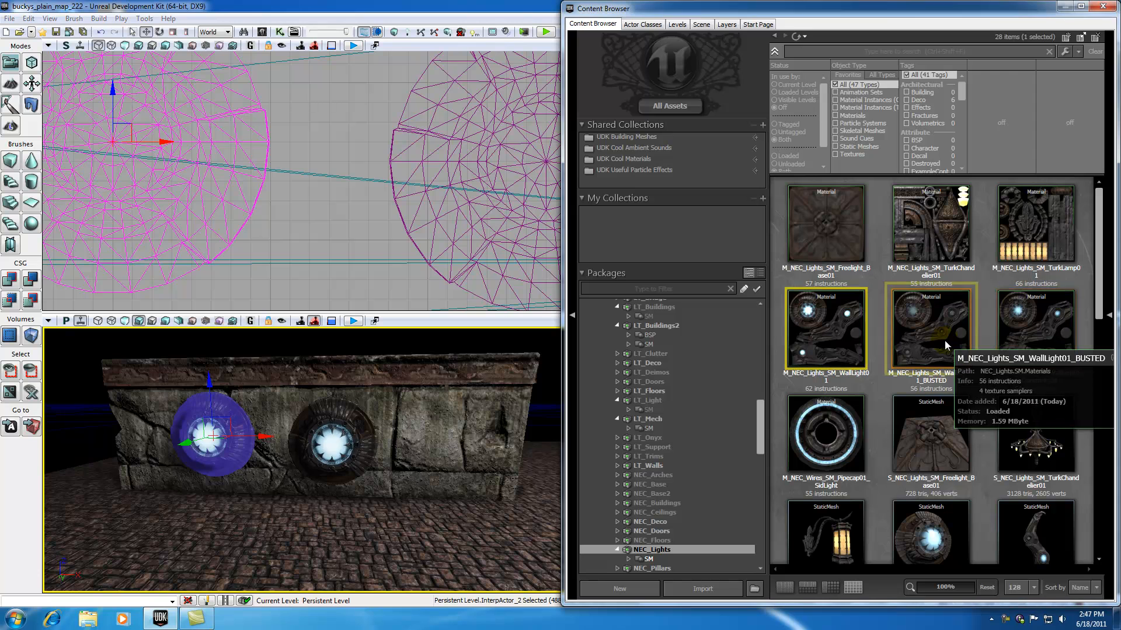
pyautogui.click(929, 329)
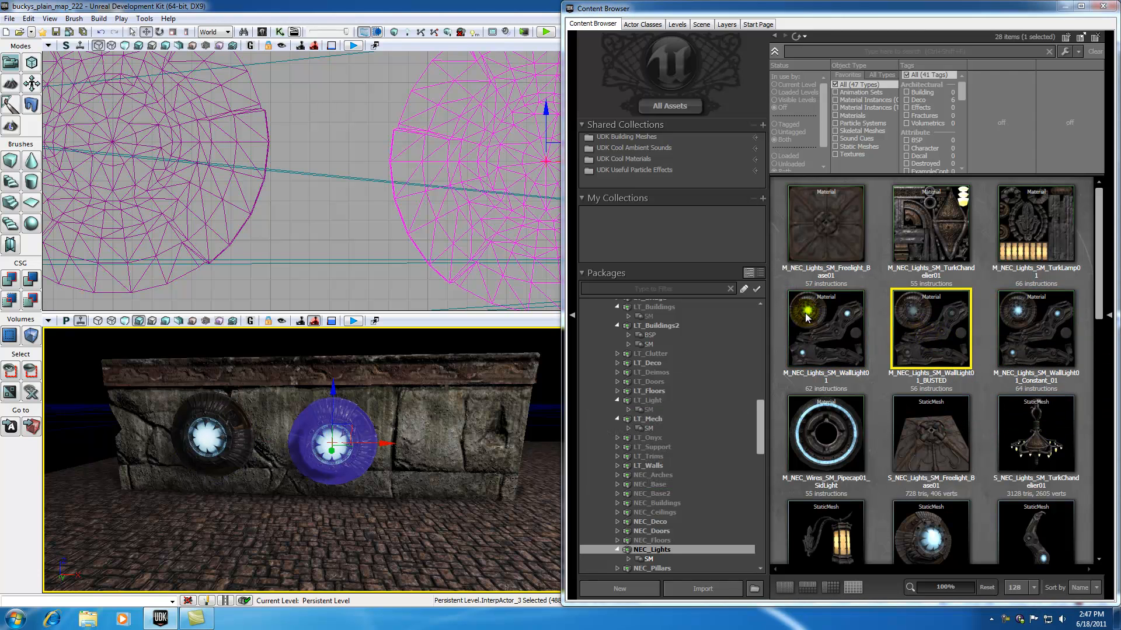
pyautogui.moveTo(933, 330)
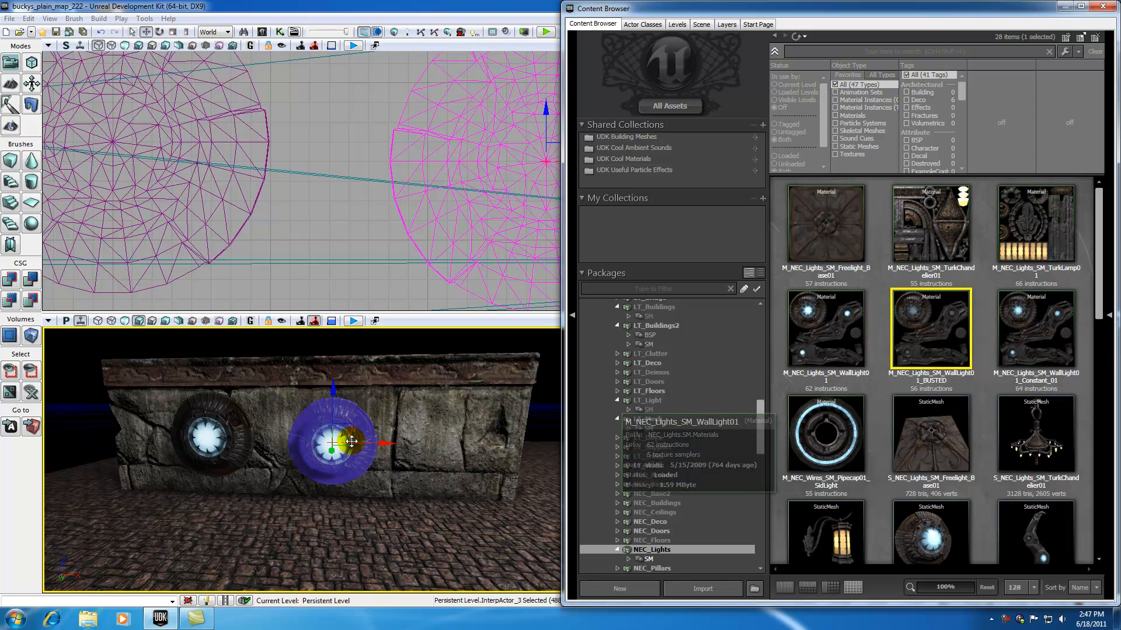
pyautogui.rightClick(332, 443)
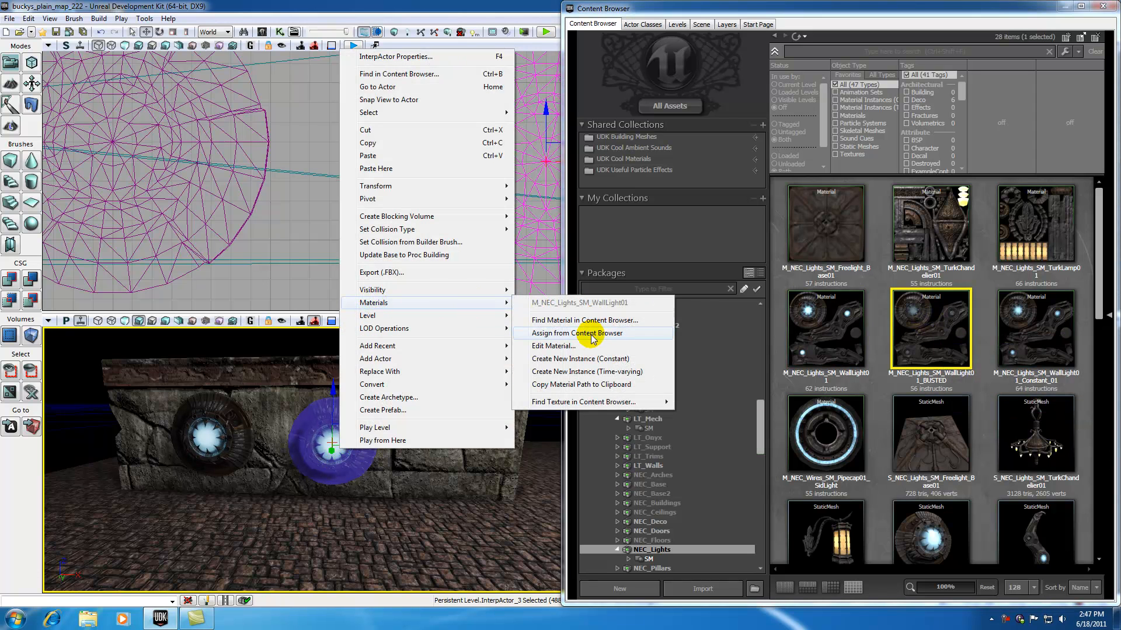
pyautogui.click(576, 333)
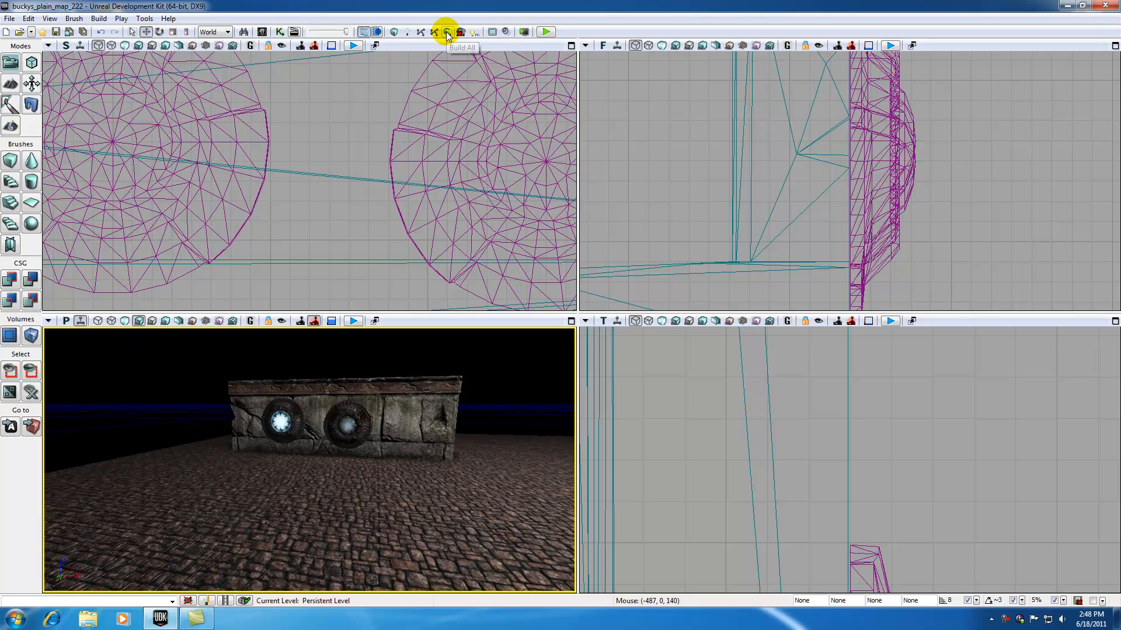
# Run Build All and dismiss the Map Check report with its KillZ warning
pyautogui.click(447, 32)
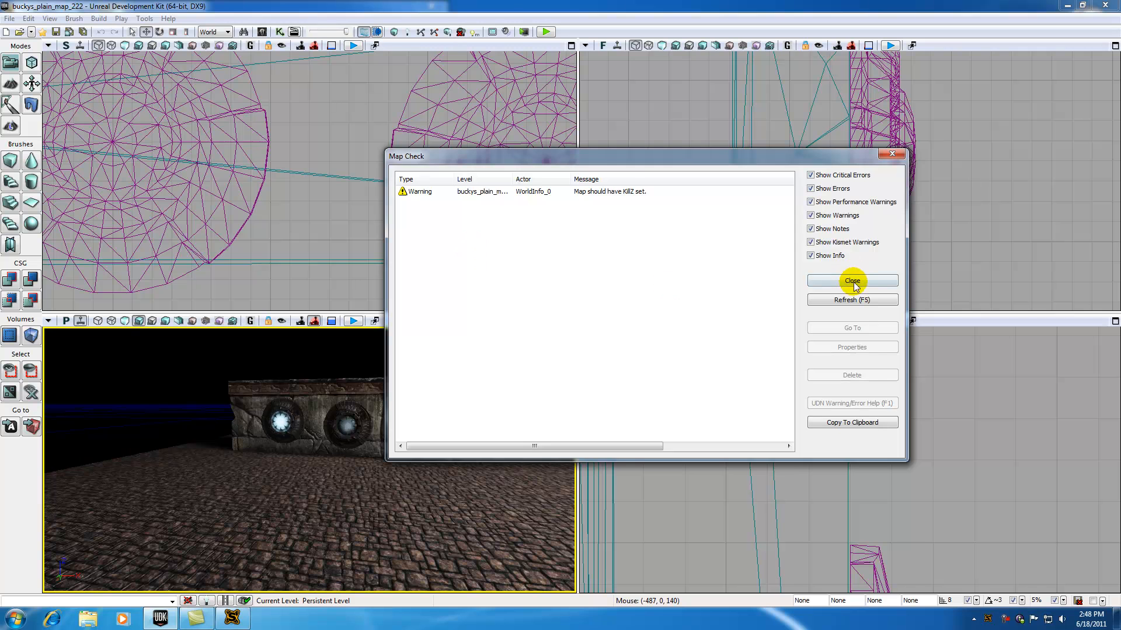
pyautogui.click(852, 280)
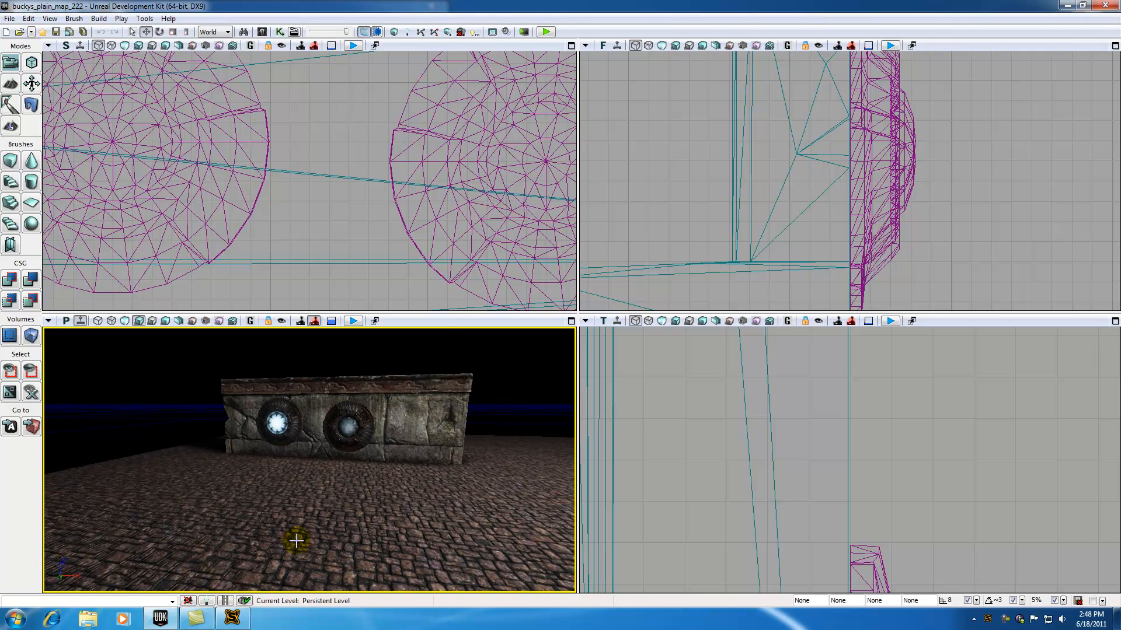
pyautogui.rightClick(296, 541)
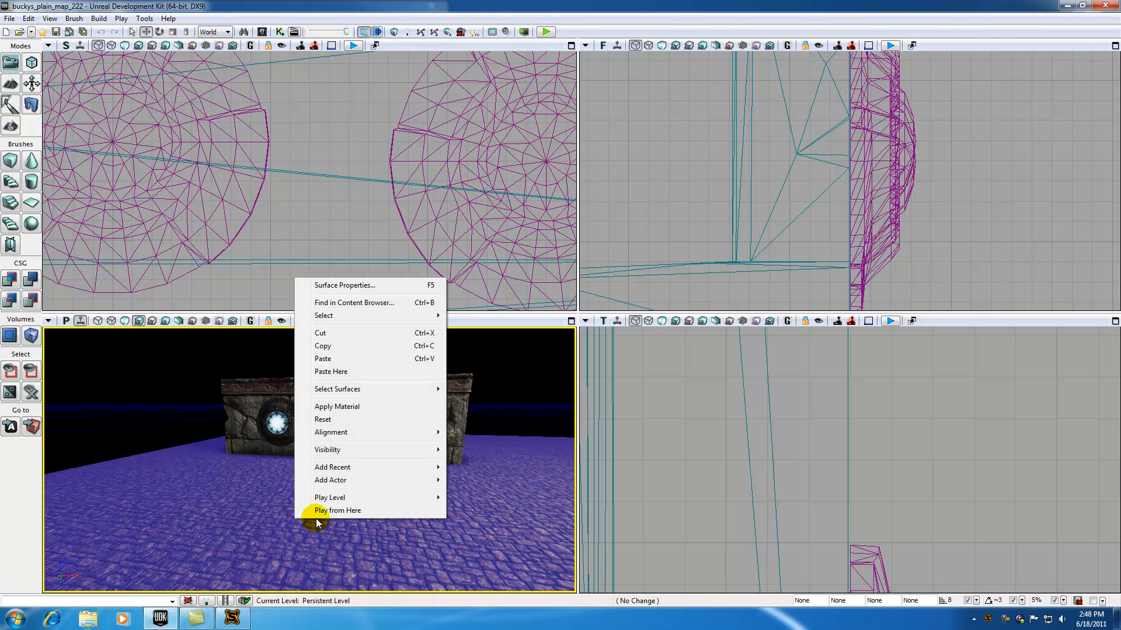
pyautogui.click(338, 510)
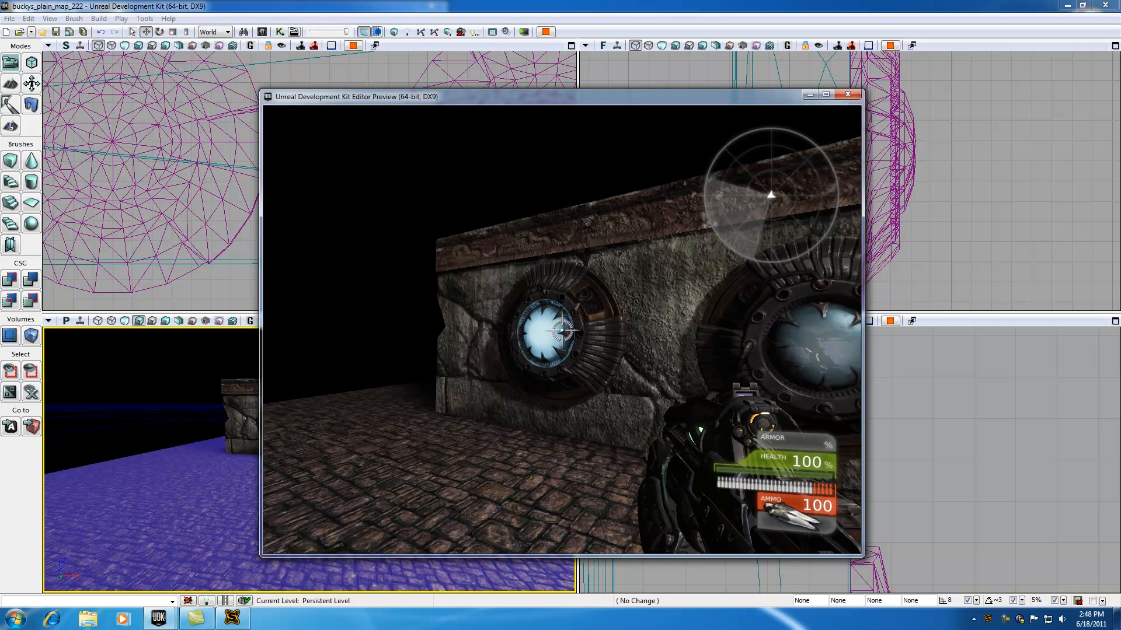
pyautogui.click(561, 329)
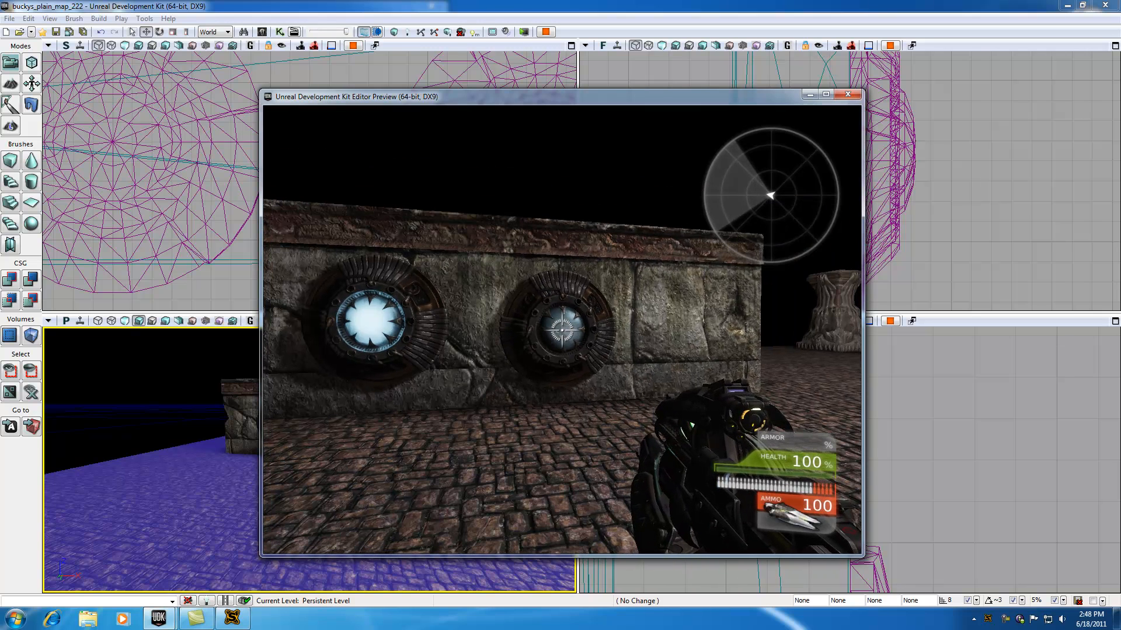
pyautogui.click(847, 93)
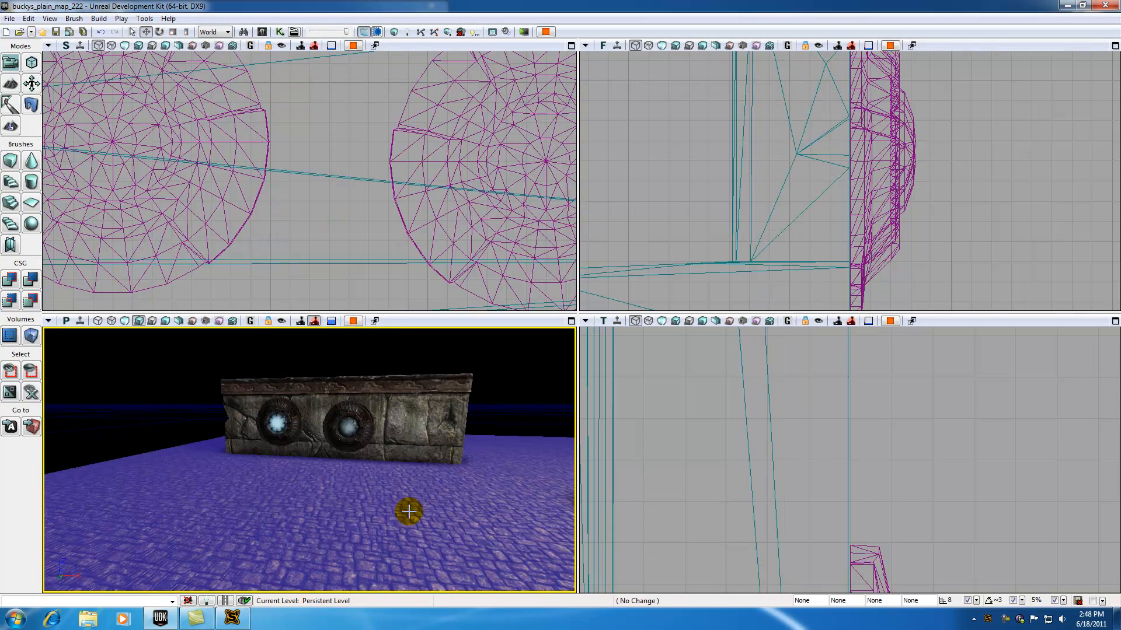
pyautogui.click(544, 31)
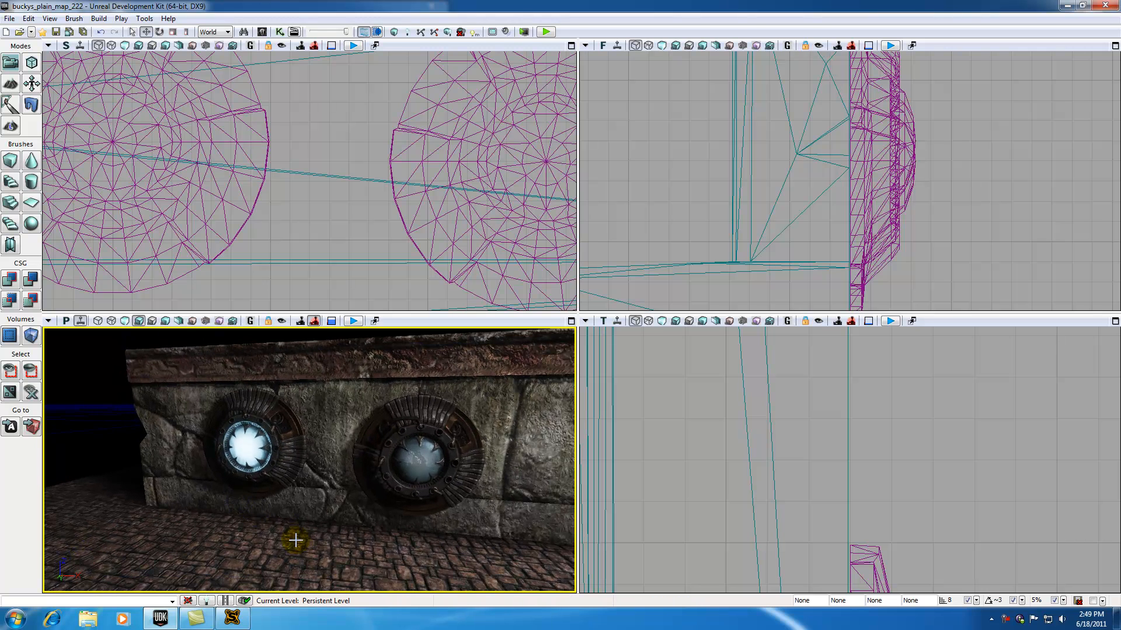
# Reselect the right wall light and reopen the BUSTED material from the NEC_Lights package
pyautogui.click(422, 450)
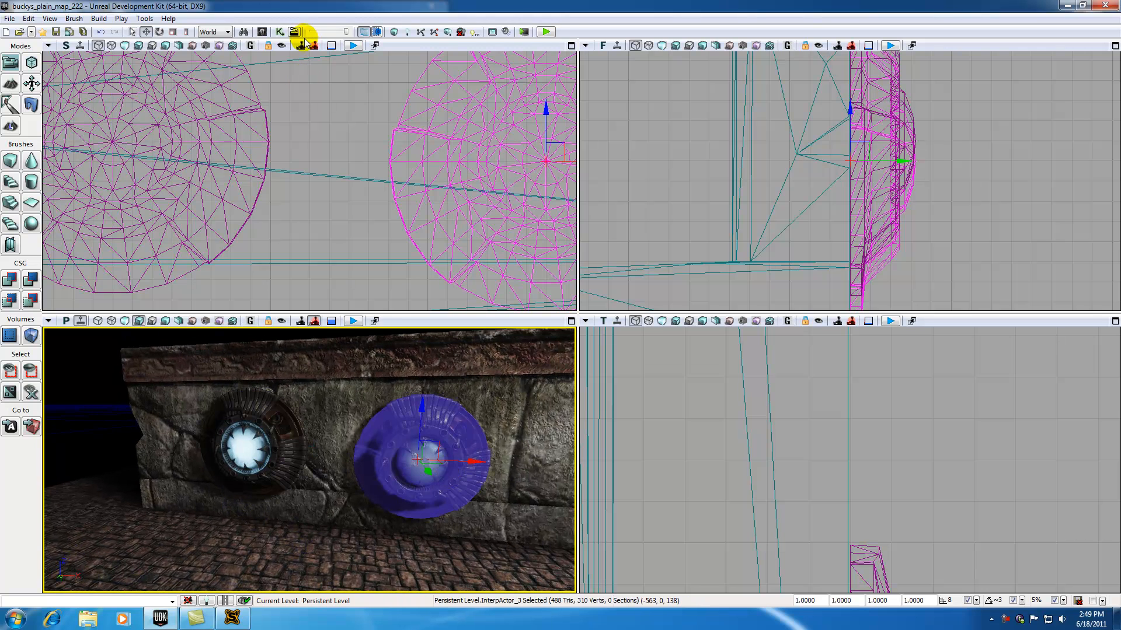
pyautogui.click(296, 32)
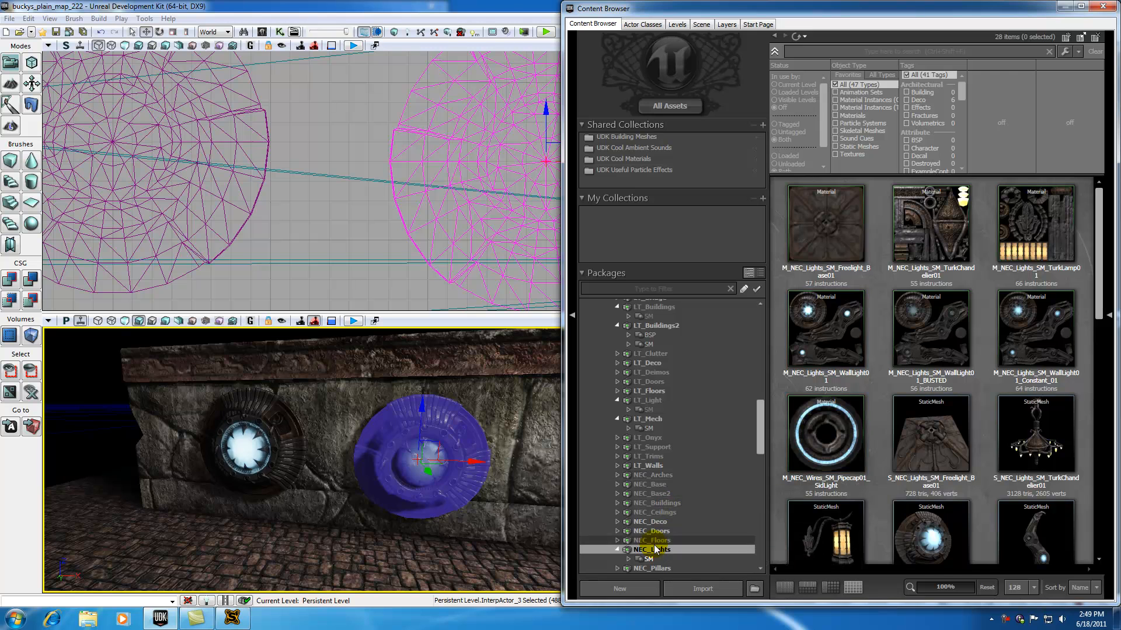
pyautogui.click(930, 329)
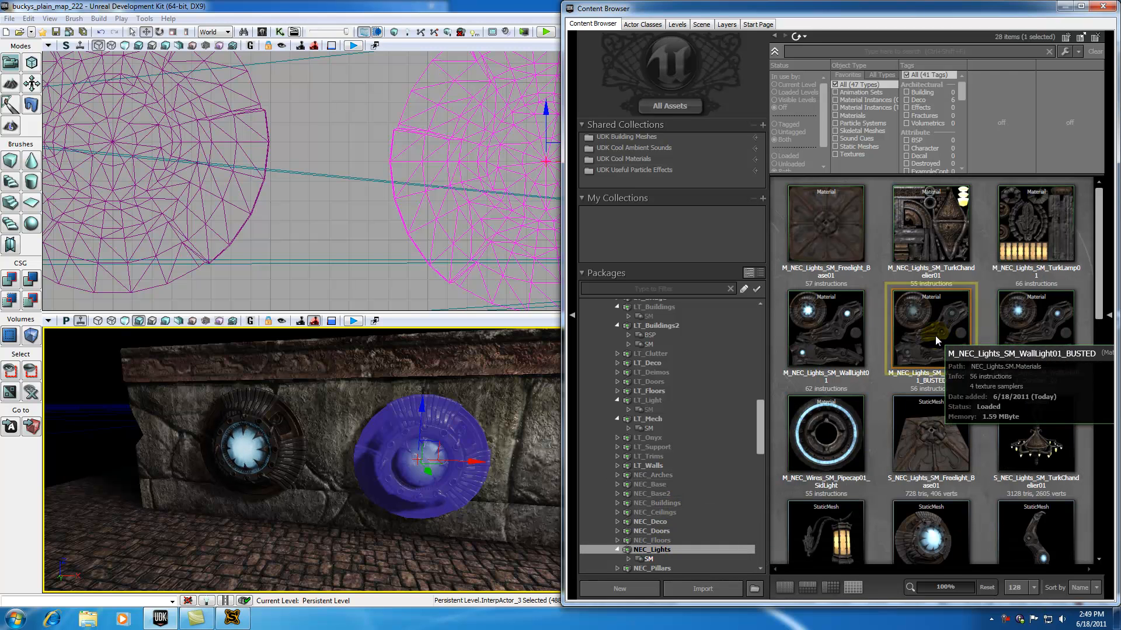
pyautogui.doubleClick(930, 329)
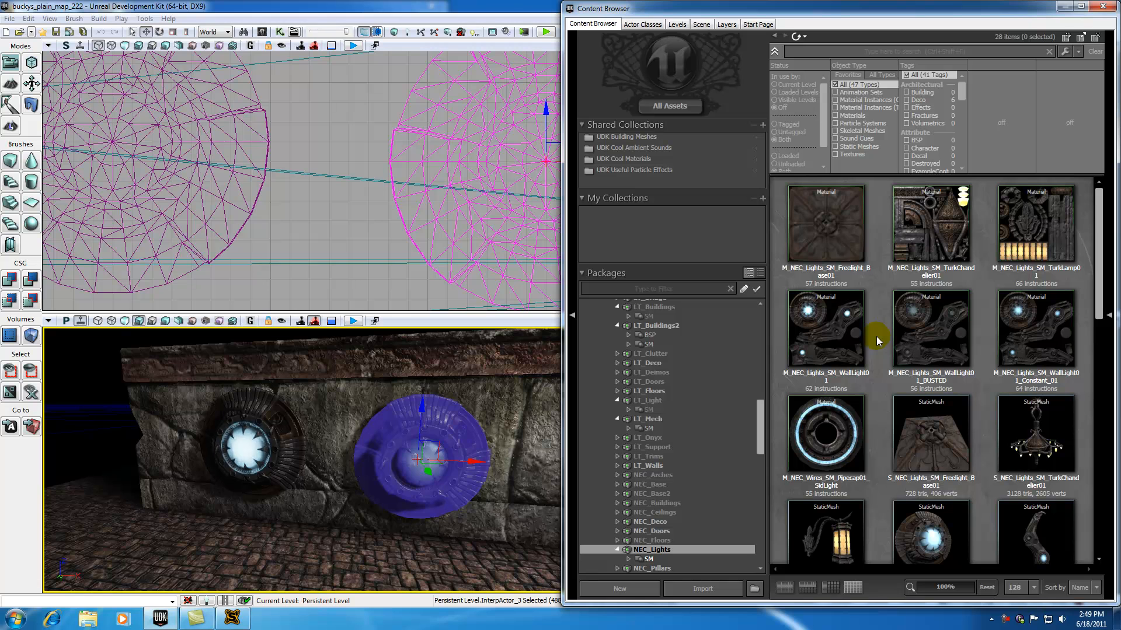
pyautogui.moveTo(1054, 152)
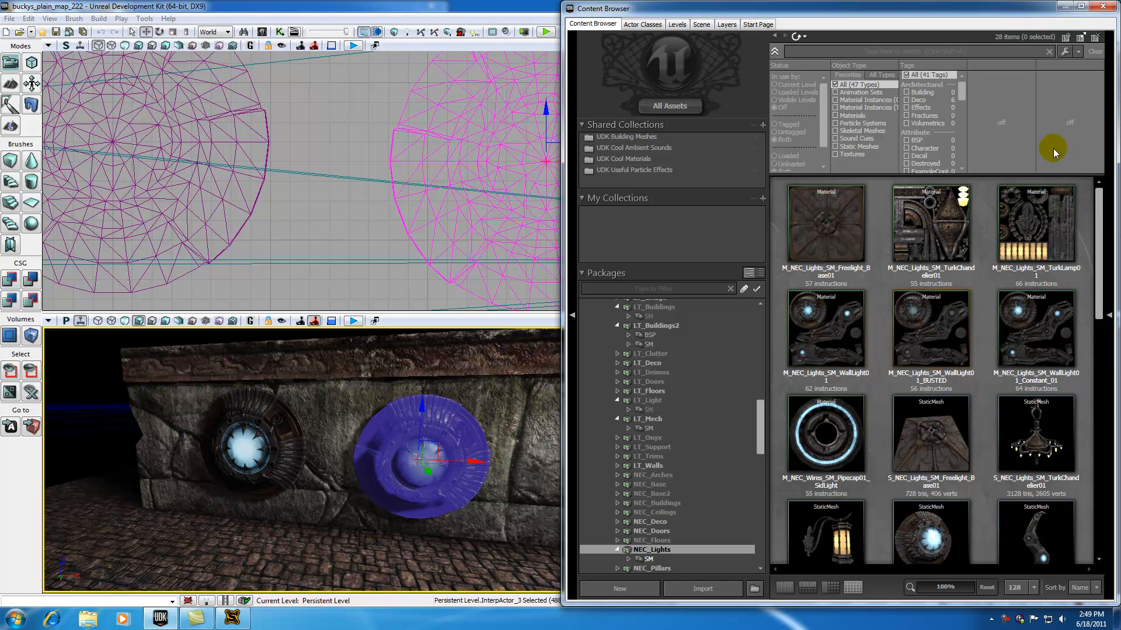